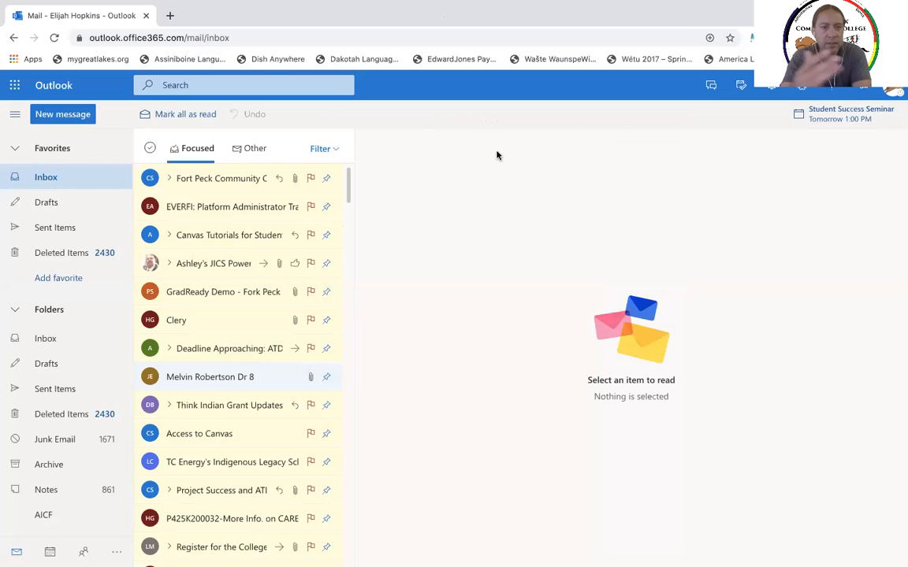
{"action": "mouse_move", "coordinate": [225, 240]}
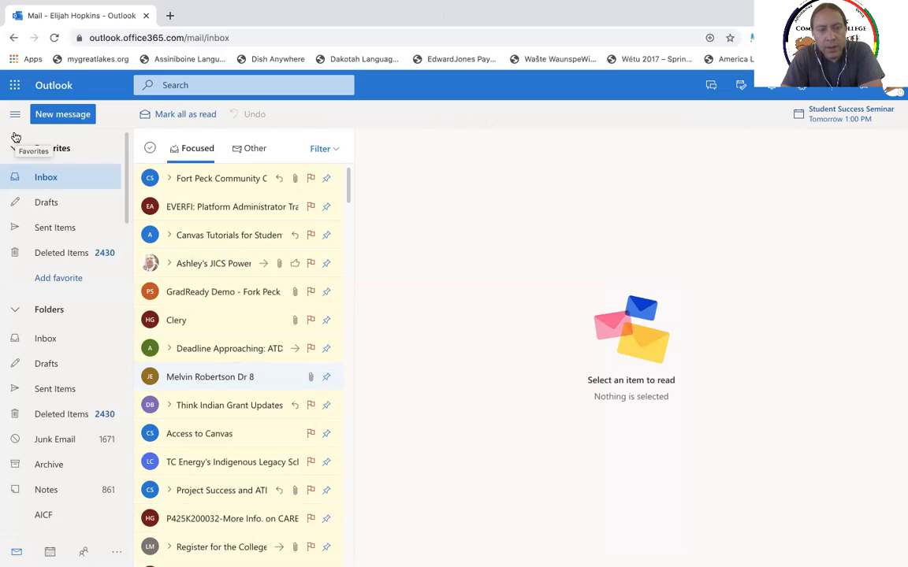
{"action": "mouse_move", "coordinate": [13, 85]}
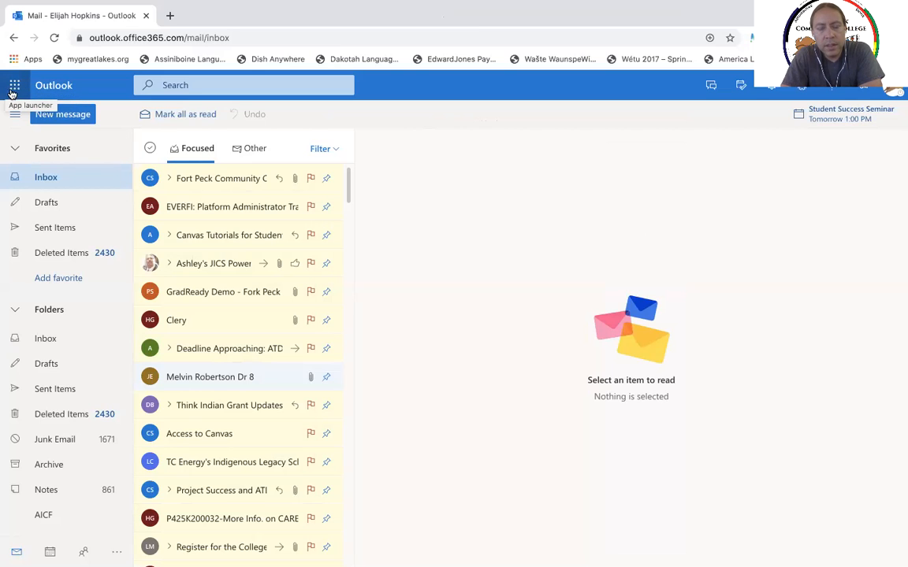
{"action": "mouse_move", "coordinate": [14, 85]}
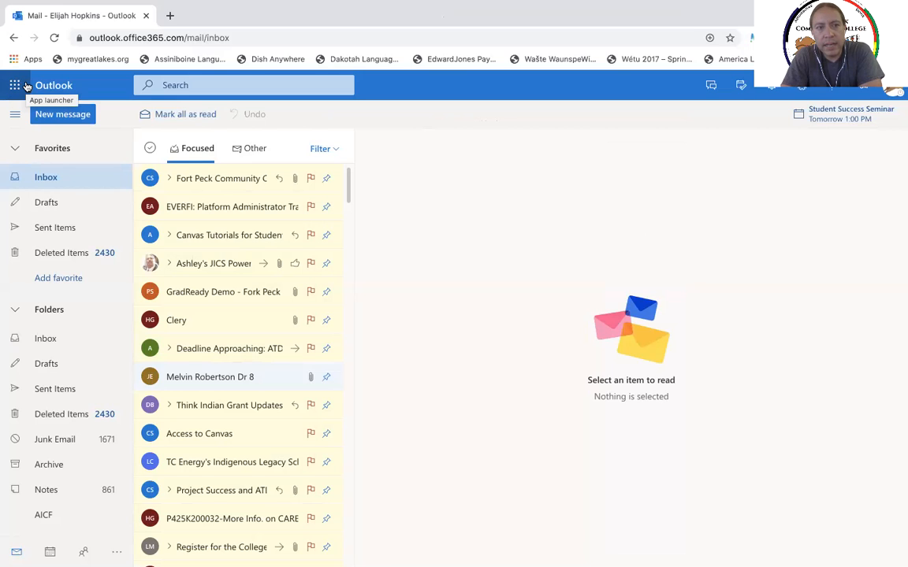
Launch Word online from Outlook's app launcher
{"action": "left_click", "coordinate": [14, 85]}
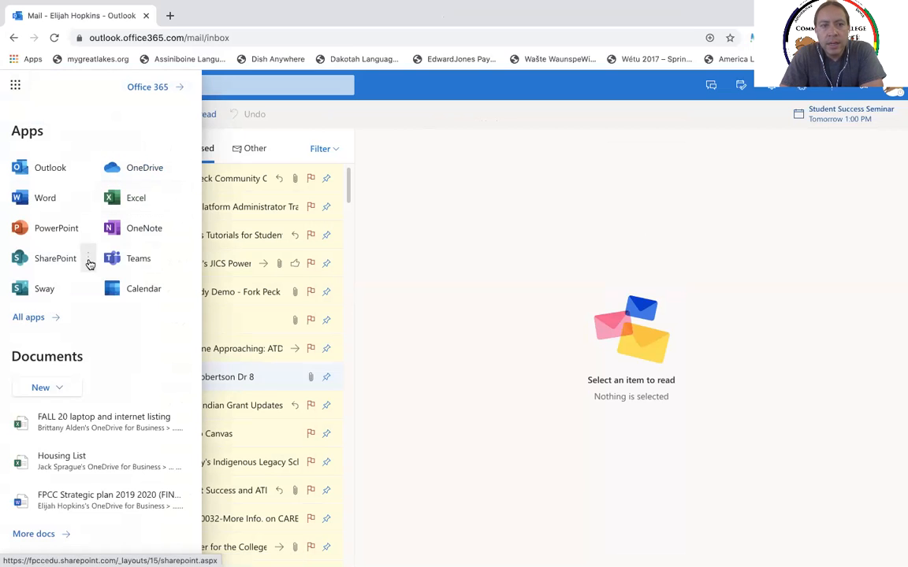
{"action": "mouse_move", "coordinate": [45, 198]}
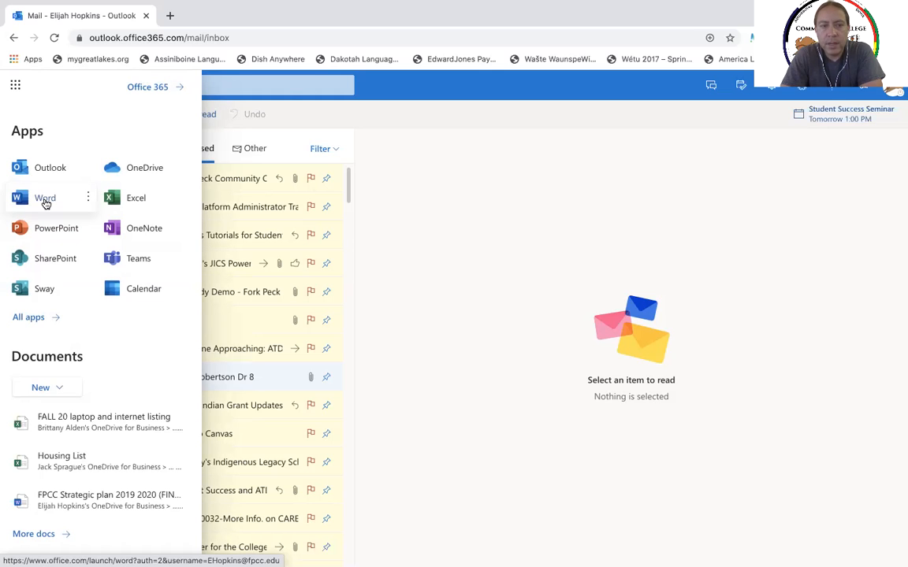
{"action": "mouse_move", "coordinate": [62, 203]}
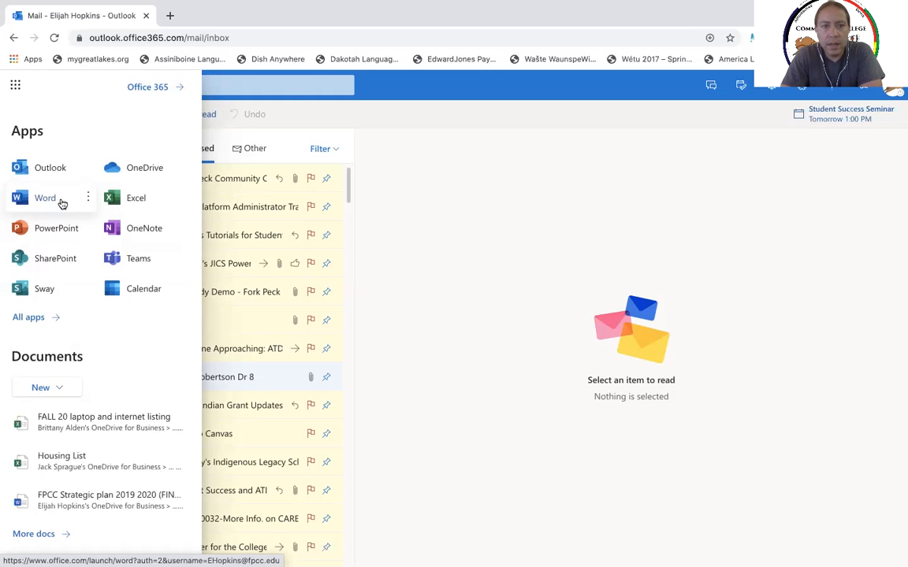
{"action": "mouse_move", "coordinate": [56, 228]}
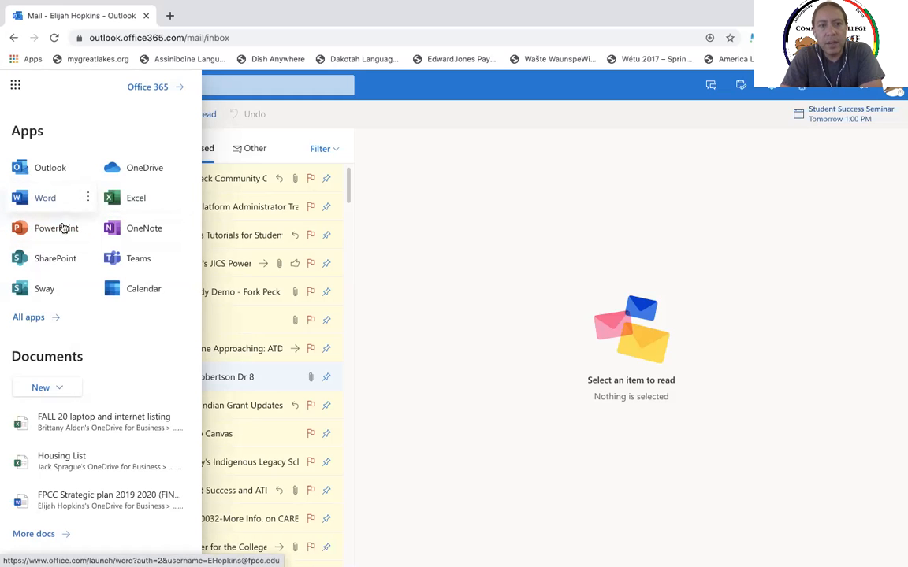
{"action": "mouse_move", "coordinate": [63, 205]}
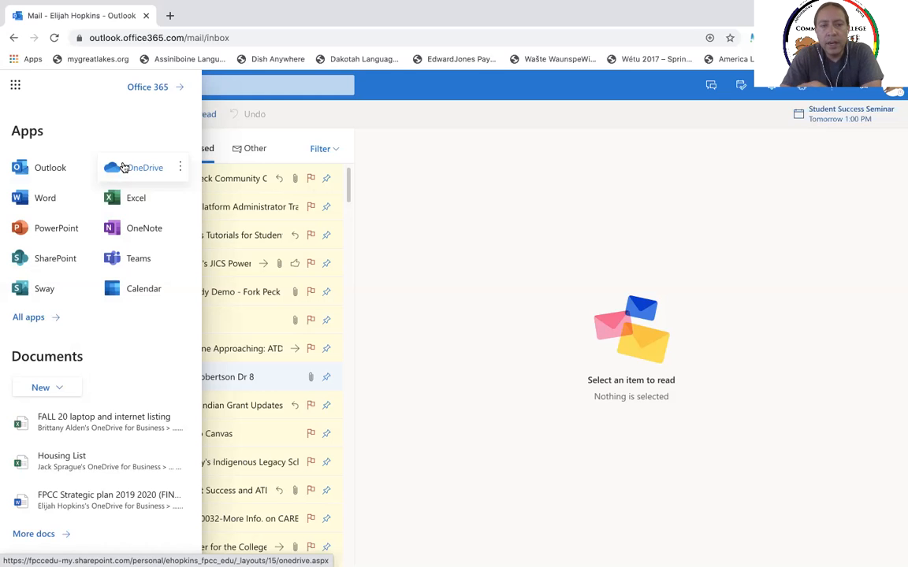
{"action": "mouse_move", "coordinate": [45, 197]}
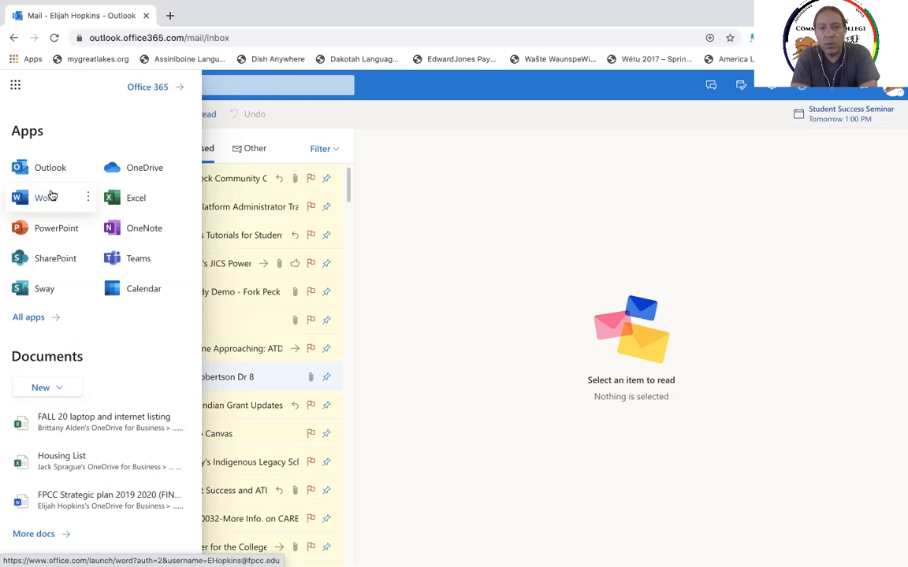
{"action": "mouse_move", "coordinate": [56, 228]}
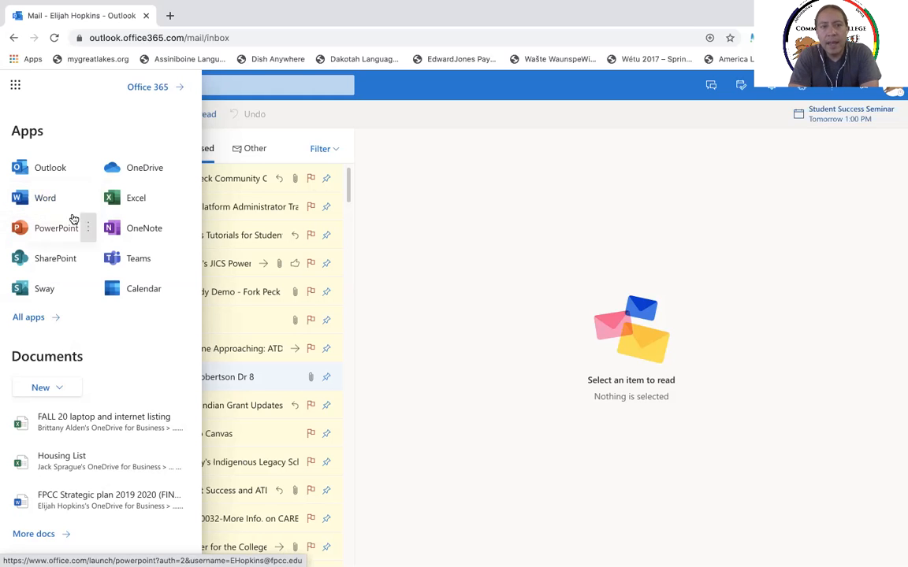
{"action": "left_click", "coordinate": [45, 198]}
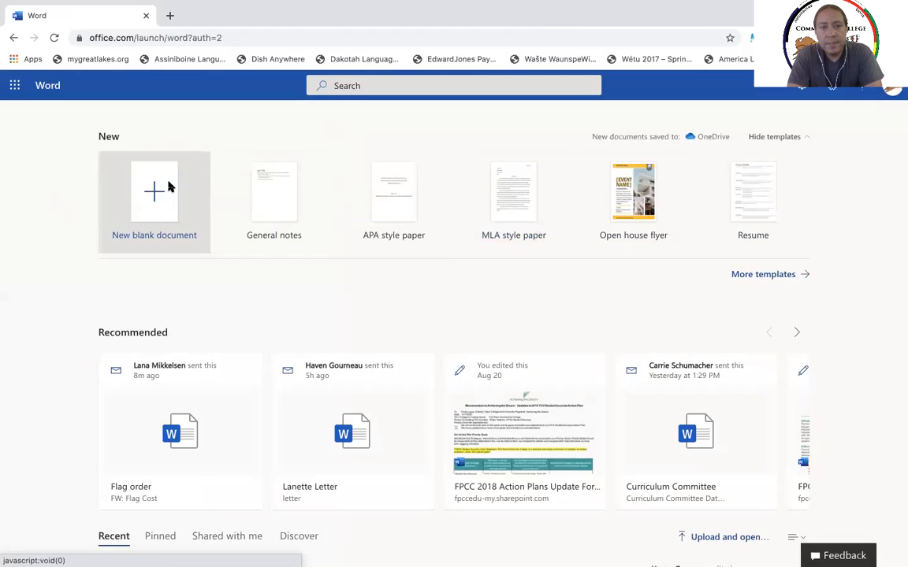
Create a new blank Word document
{"action": "left_click", "coordinate": [154, 192]}
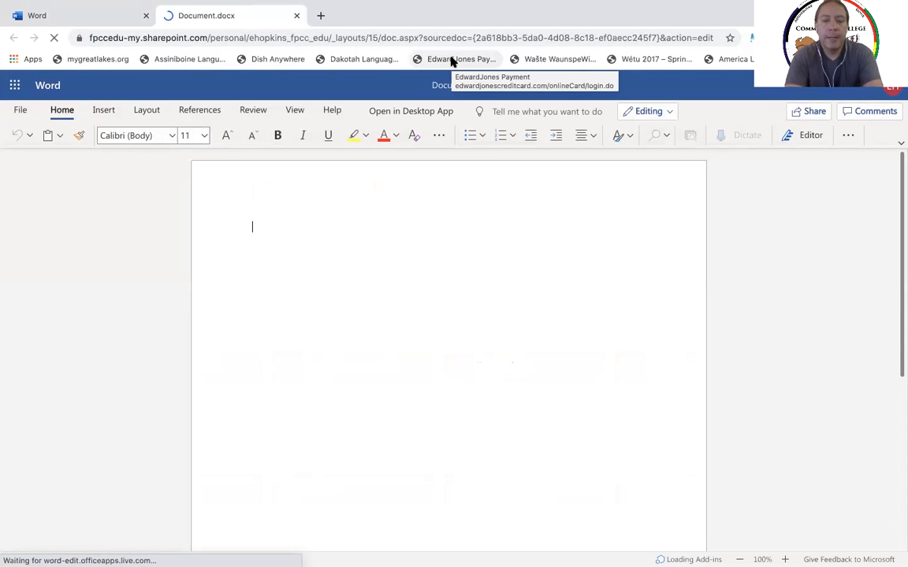
Type the line 'Student Paper by Jon Doe' and bring up the File backstage view
{"action": "type", "text": "Stu"}
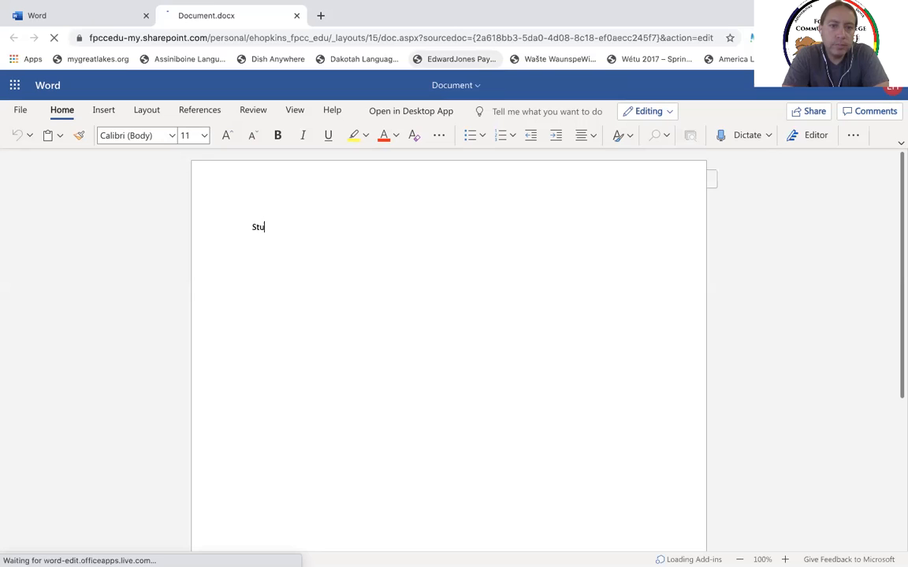
{"action": "type", "text": "dent"}
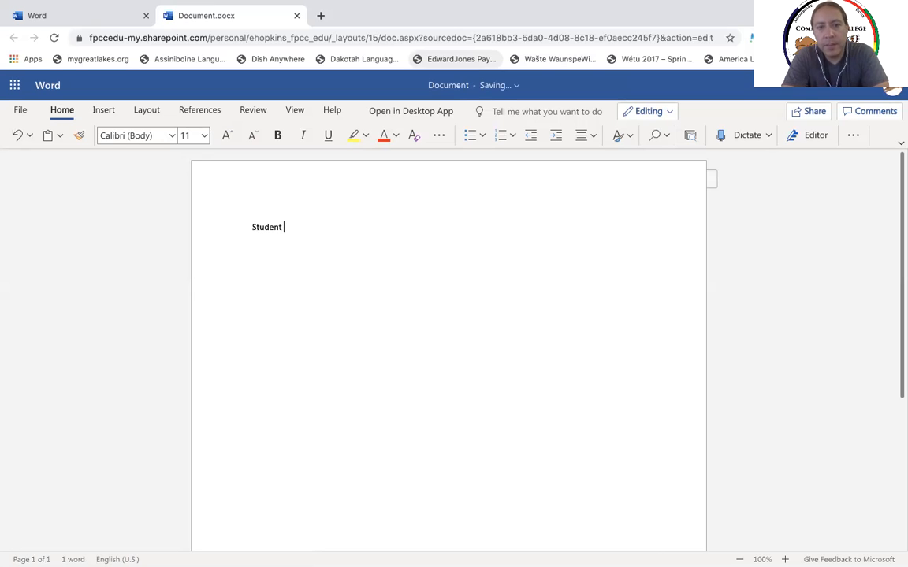
{"action": "type", "text": "Paper"}
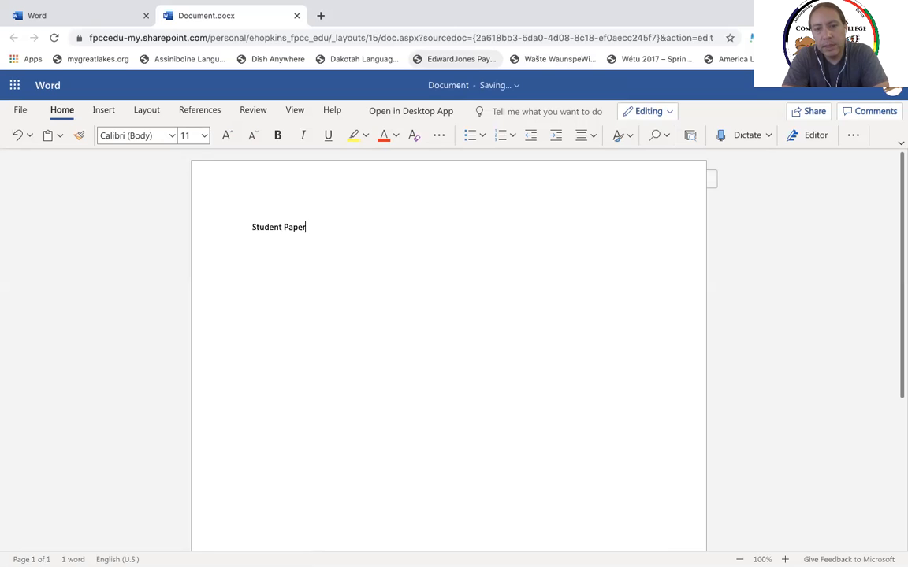
{"action": "type", "text": "by Jon D"}
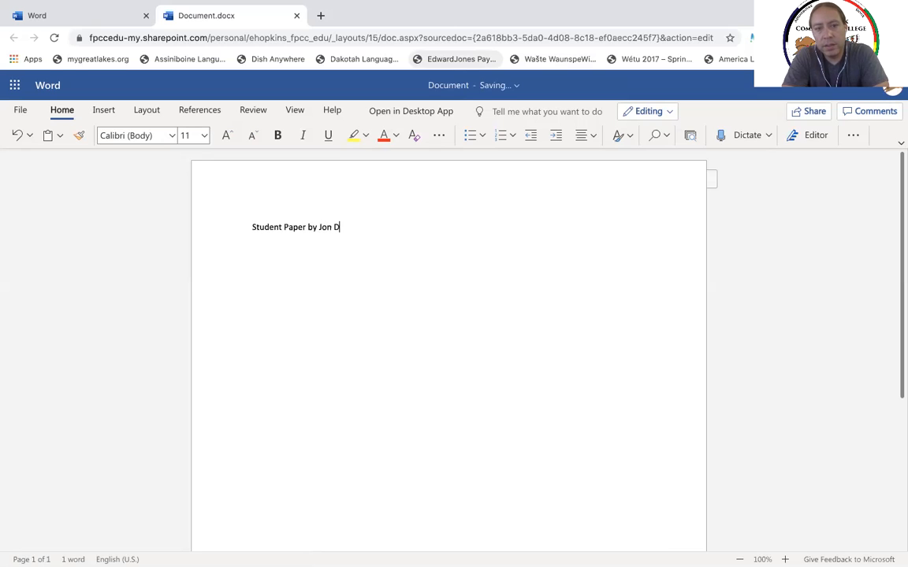
{"action": "type", "text": "oe"}
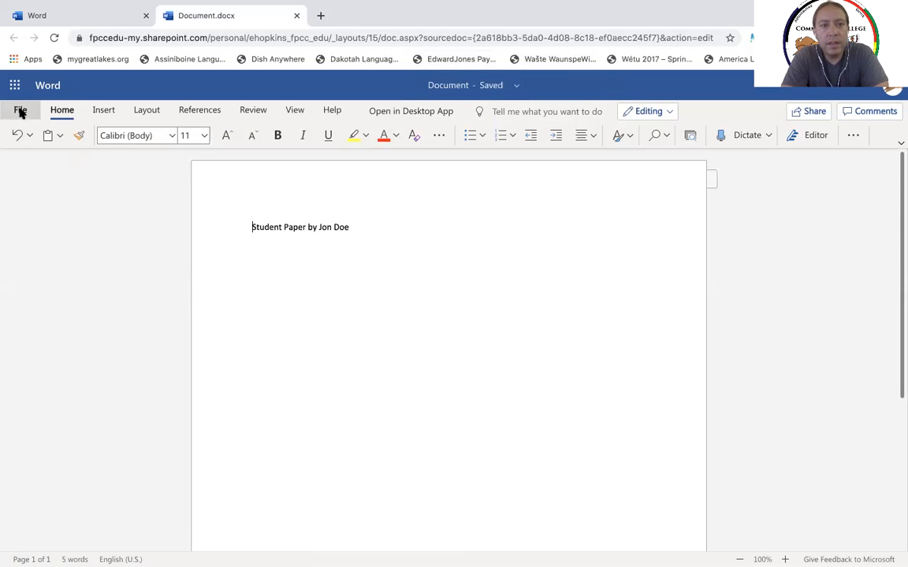
{"action": "left_click", "coordinate": [21, 111]}
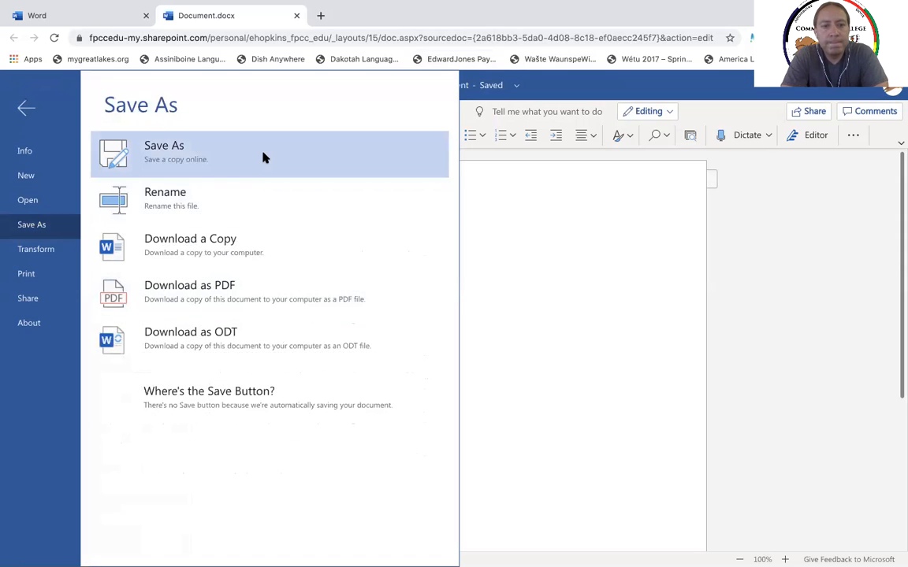
Begin Save As and name the copy 'Student Paper by Jon Doe'
{"action": "left_click", "coordinate": [164, 150]}
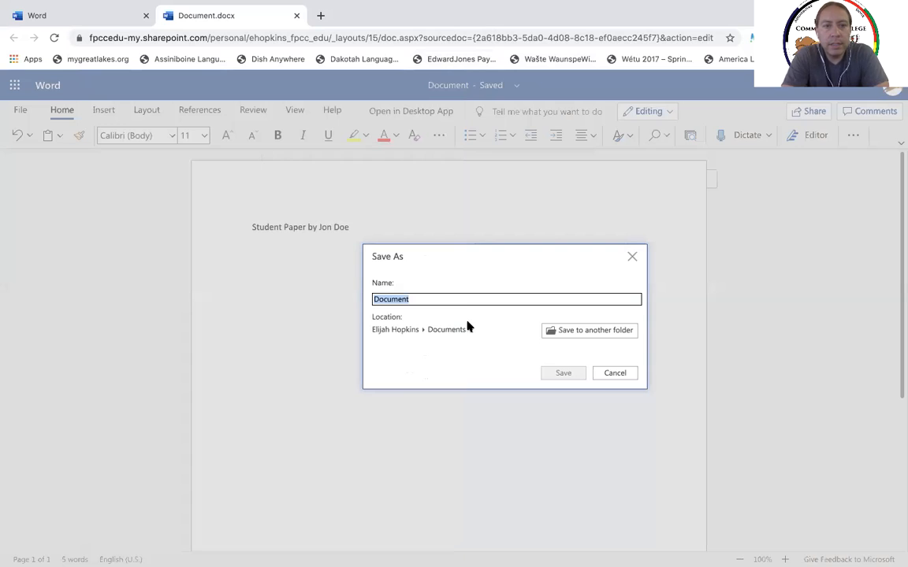
{"action": "type", "text": "Stud"}
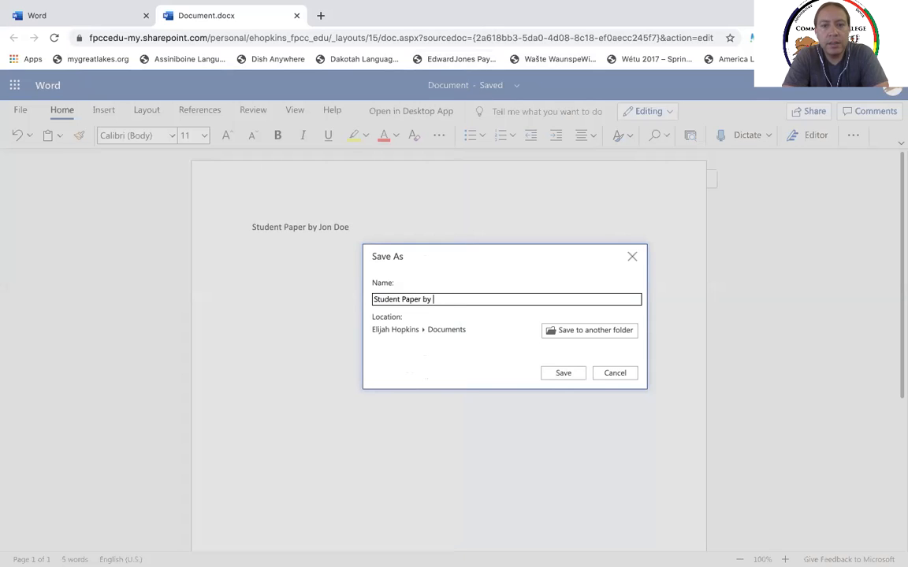
{"action": "type", "text": "Jon Doe"}
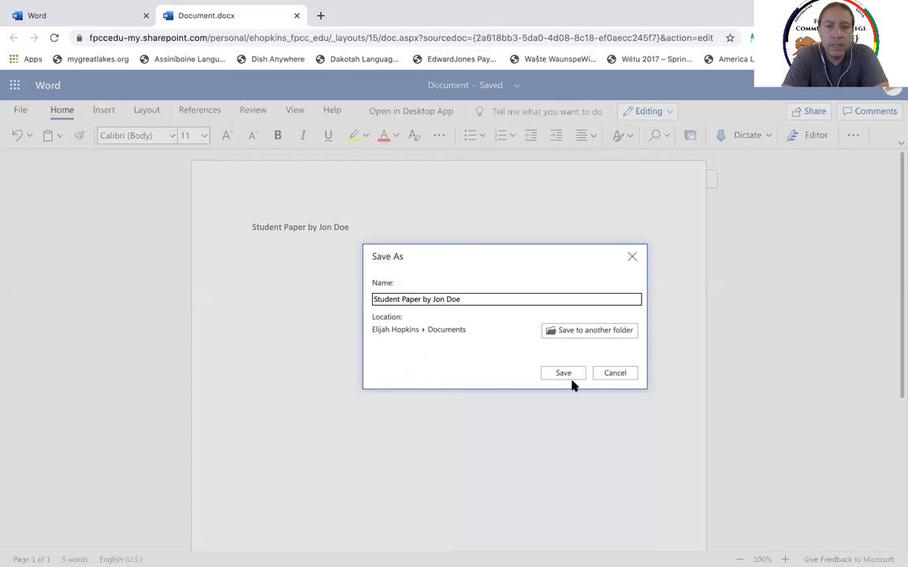
{"action": "mouse_move", "coordinate": [589, 330]}
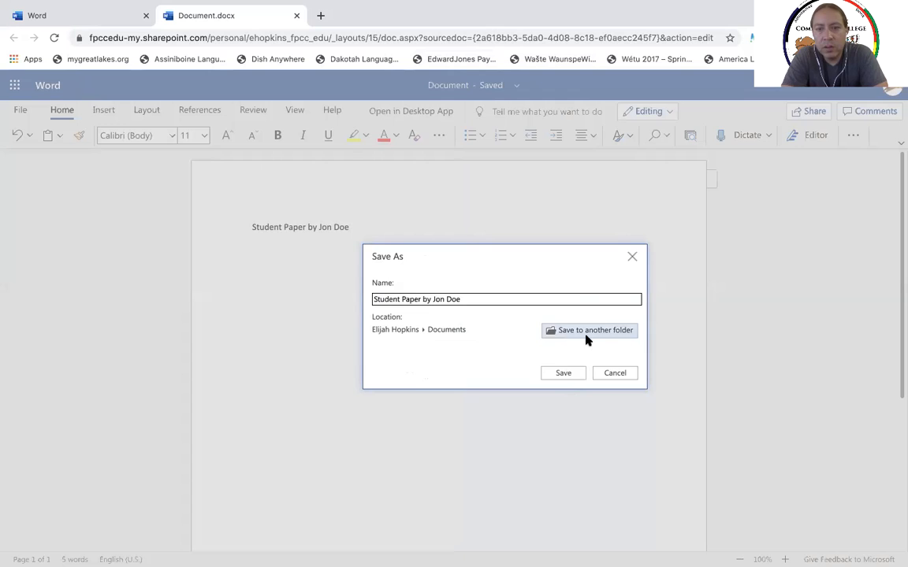
{"action": "mouse_move", "coordinate": [597, 332]}
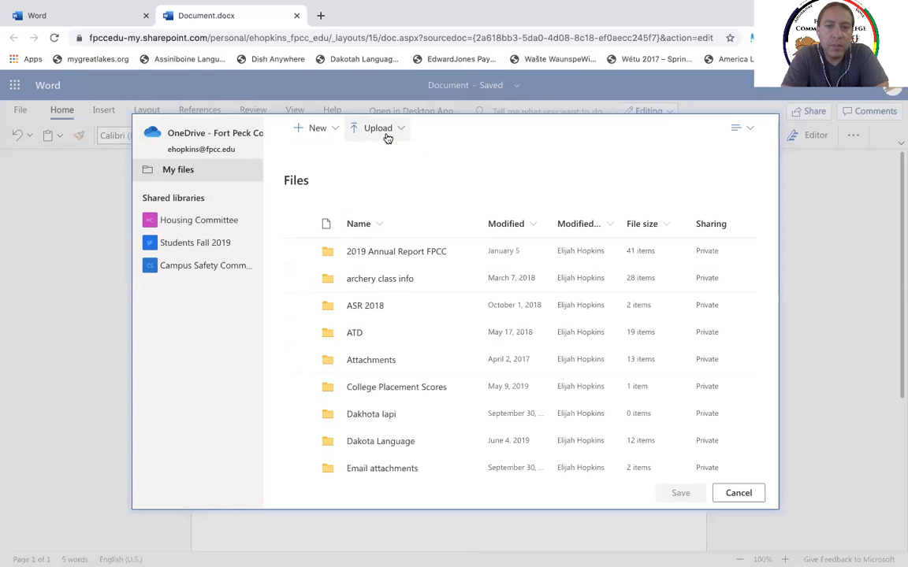
{"action": "mouse_move", "coordinate": [317, 128]}
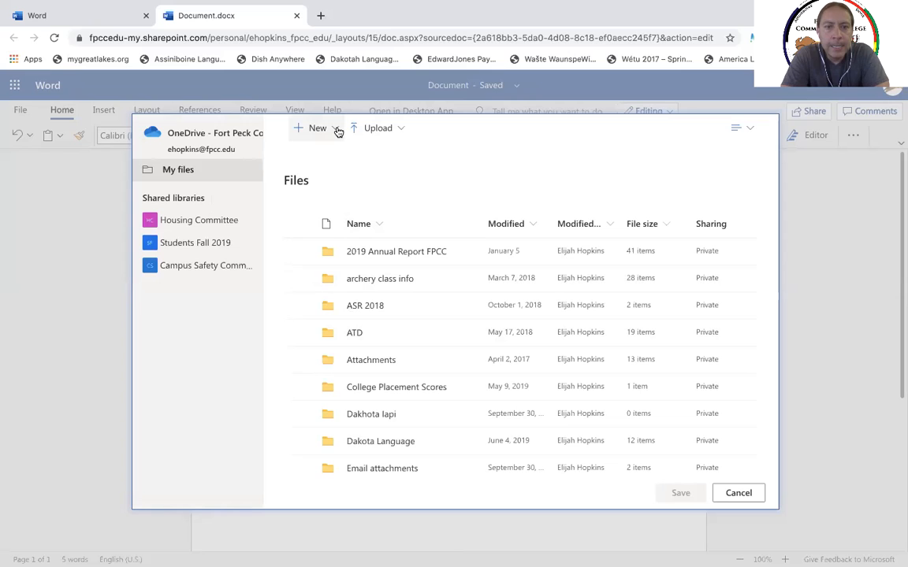
Browse the OneDrive folder picker, checking the New dropdown and scrolling the file list
{"action": "left_click", "coordinate": [312, 128]}
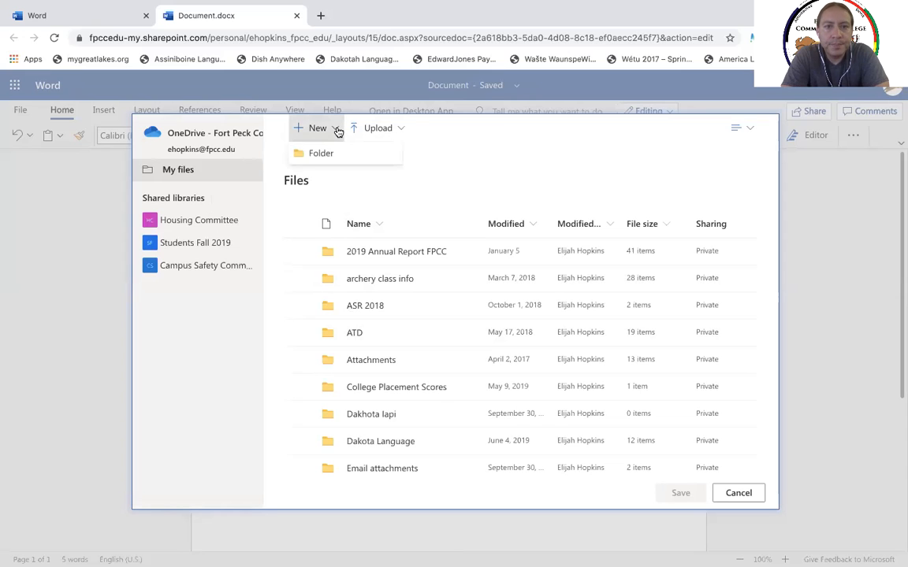
{"action": "mouse_move", "coordinate": [484, 171]}
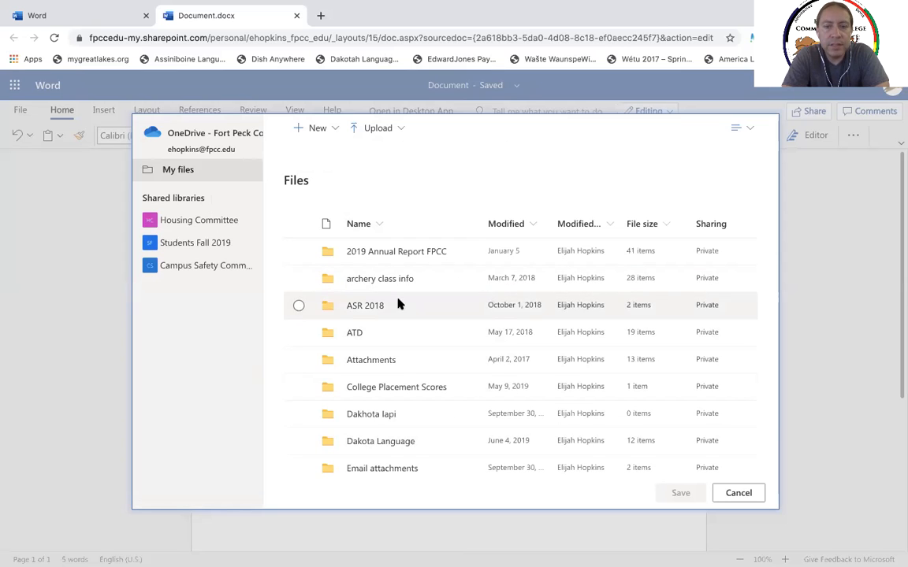
{"action": "scroll", "scroll_direction": "down", "scroll_amount": 3}
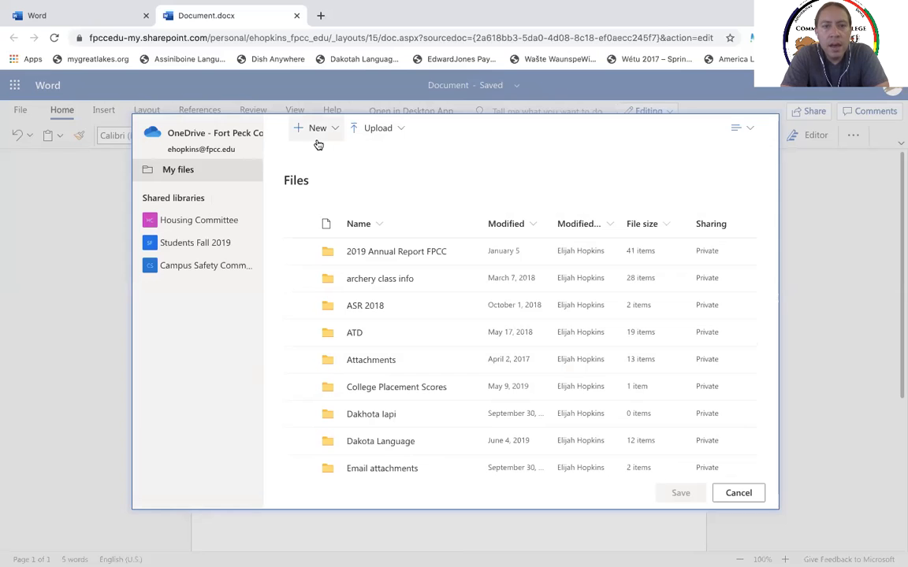
{"action": "mouse_move", "coordinate": [192, 174]}
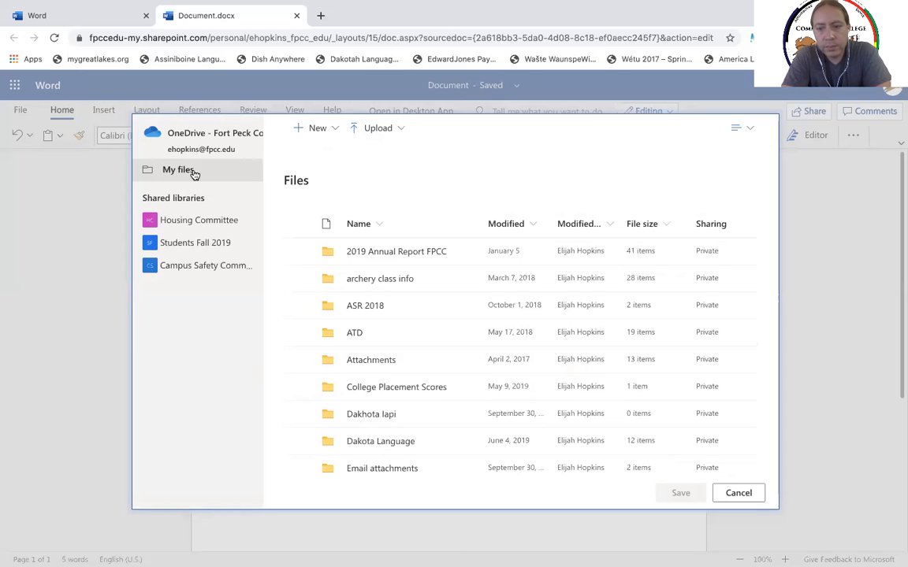
Dismiss the OneDrive picker, then cancel the reopened Save As dialog
{"action": "left_click", "coordinate": [737, 493]}
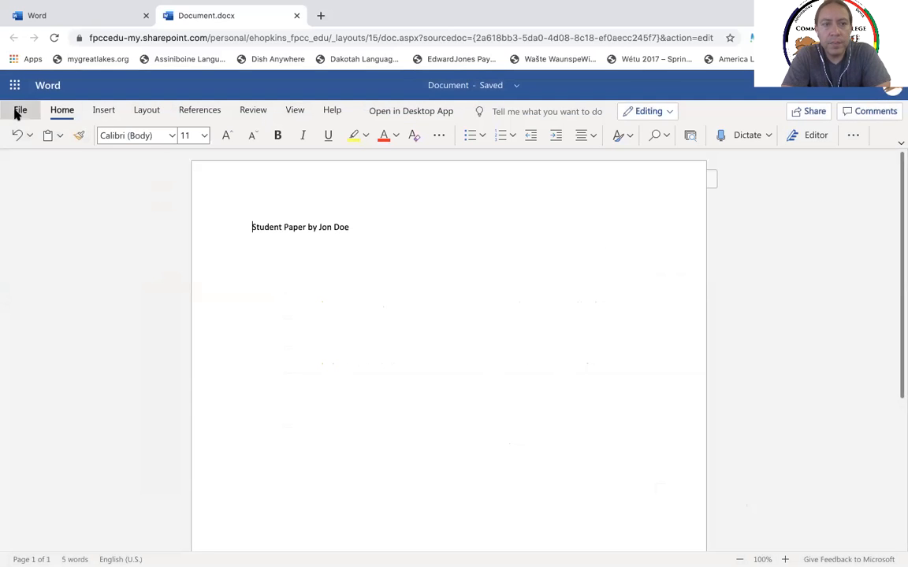
{"action": "left_click", "coordinate": [21, 109]}
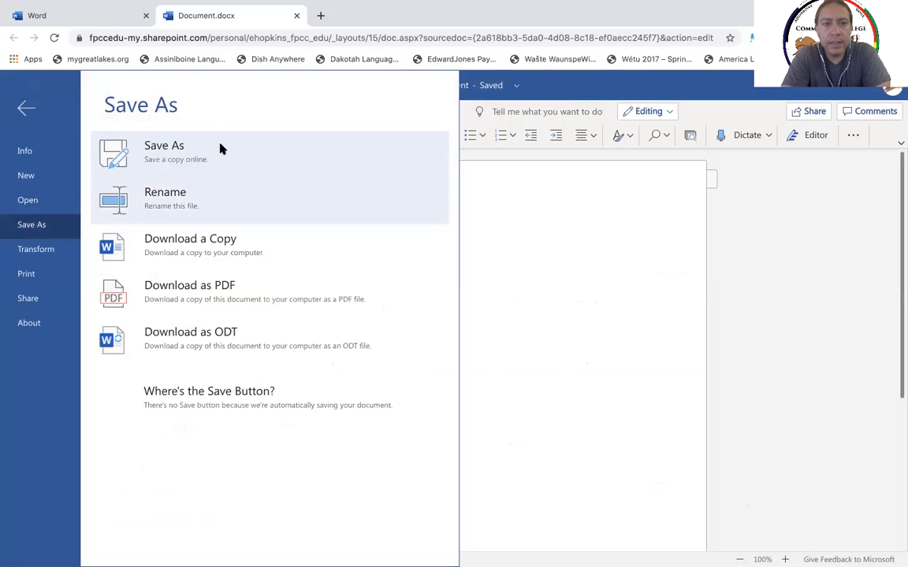
{"action": "left_click", "coordinate": [163, 151]}
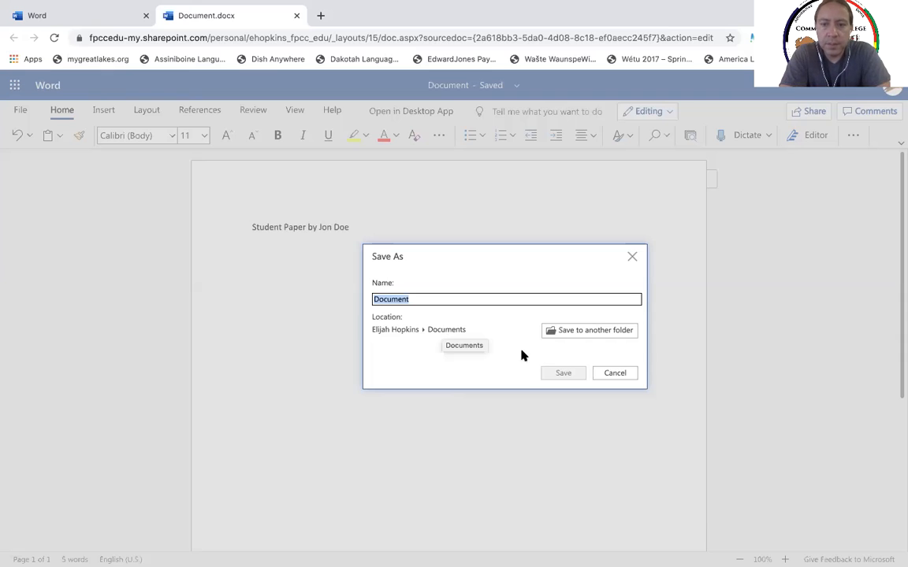
{"action": "left_click", "coordinate": [614, 373]}
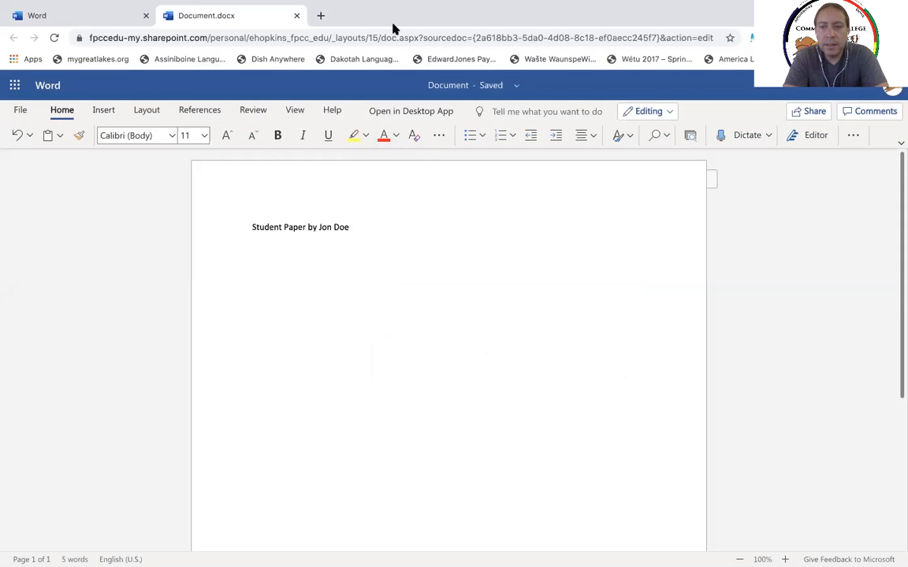
{"action": "mouse_move", "coordinate": [440, 170]}
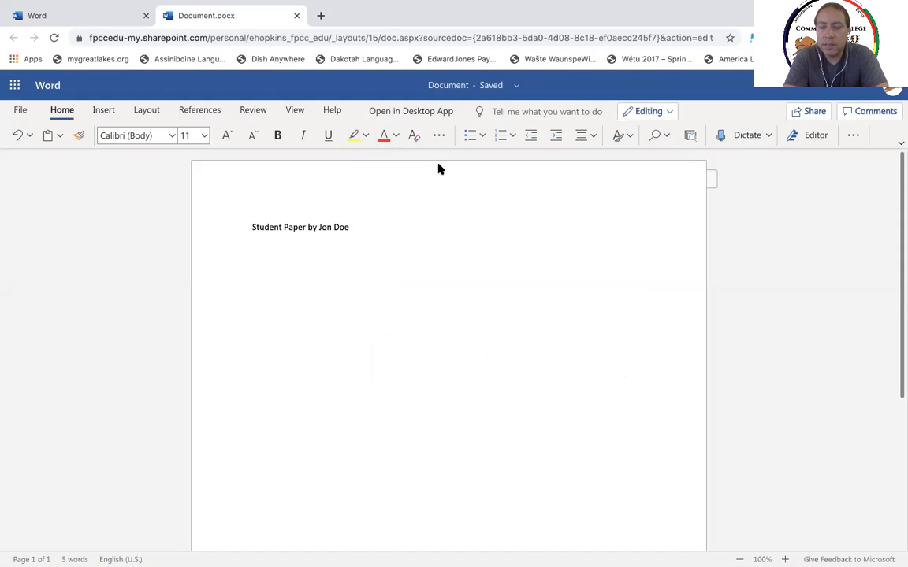